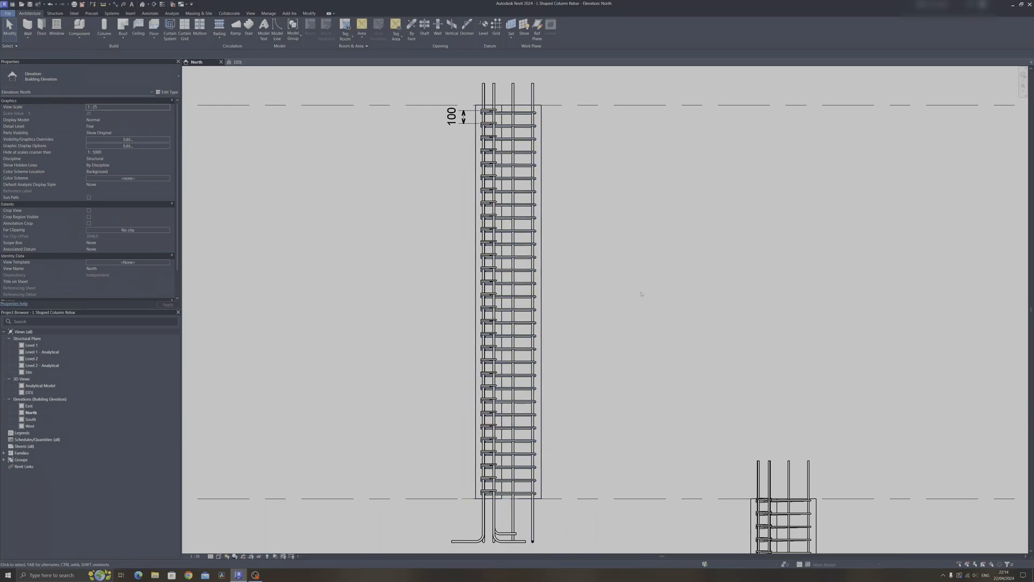
Step: Select the column's tie rebar set and mark the 860 mm top and 840 mm bottom zones with aligned dimensions
{"action": "left_click", "coordinate": [237, 61]}
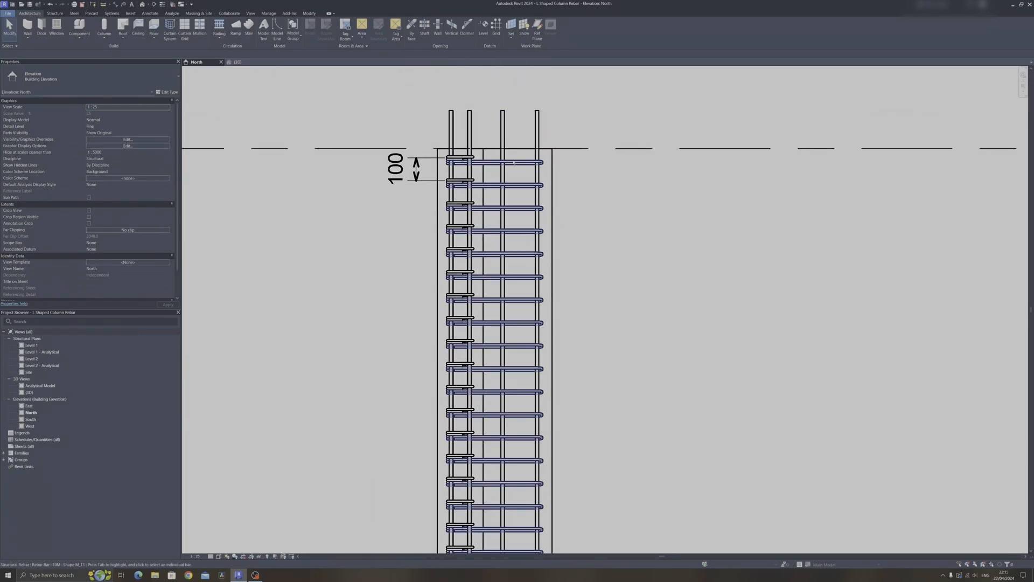
{"action": "left_click", "coordinate": [507, 161]}
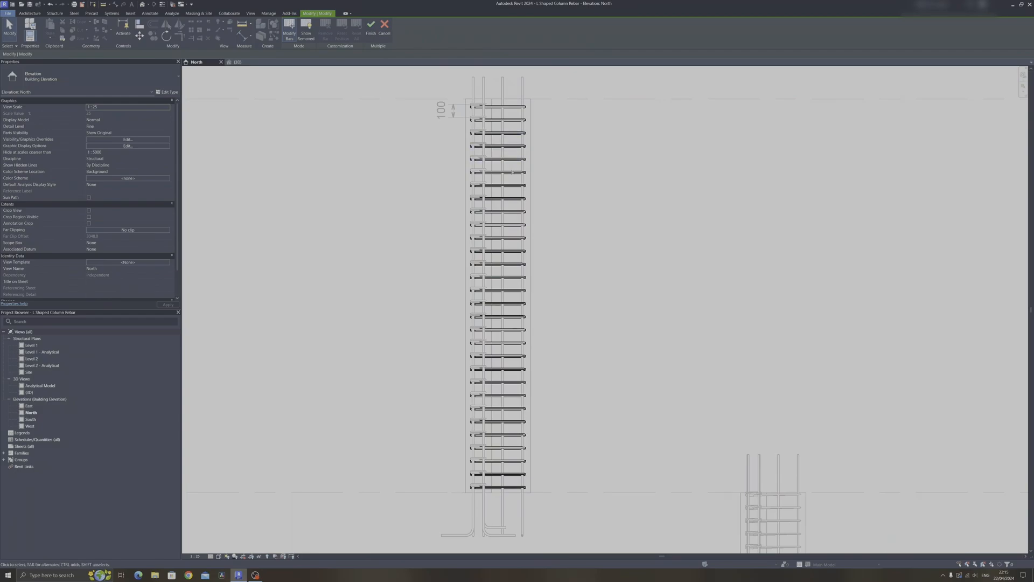
{"action": "left_click", "coordinate": [498, 224]}
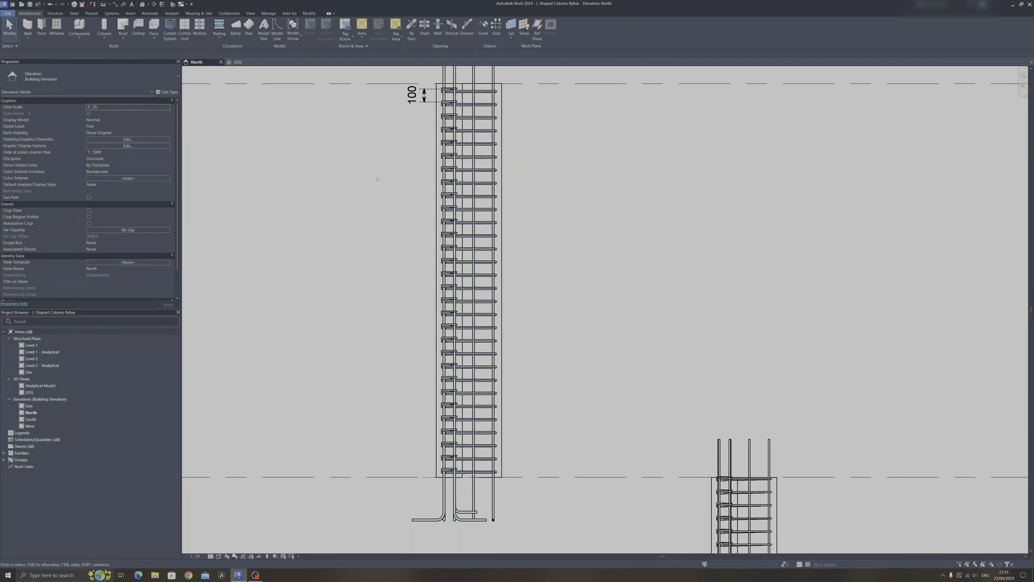
{"action": "left_click", "coordinate": [150, 13]}
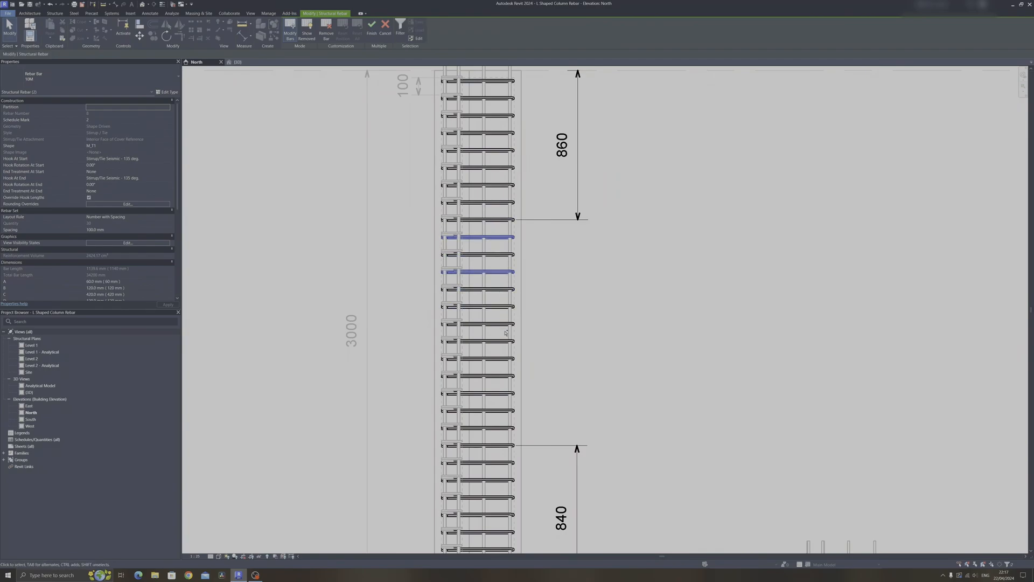
Step: Ctrl-select the alternate middle ties between the 860 and 840 dimensions for removal
{"action": "left_click", "coordinate": [478, 340]}
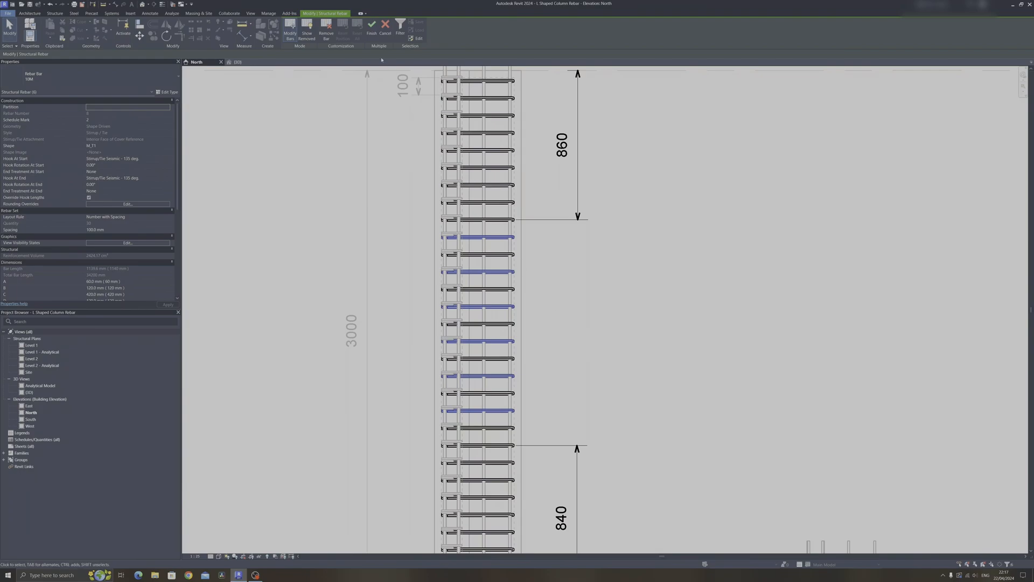
{"action": "mouse_move", "coordinate": [326, 34]}
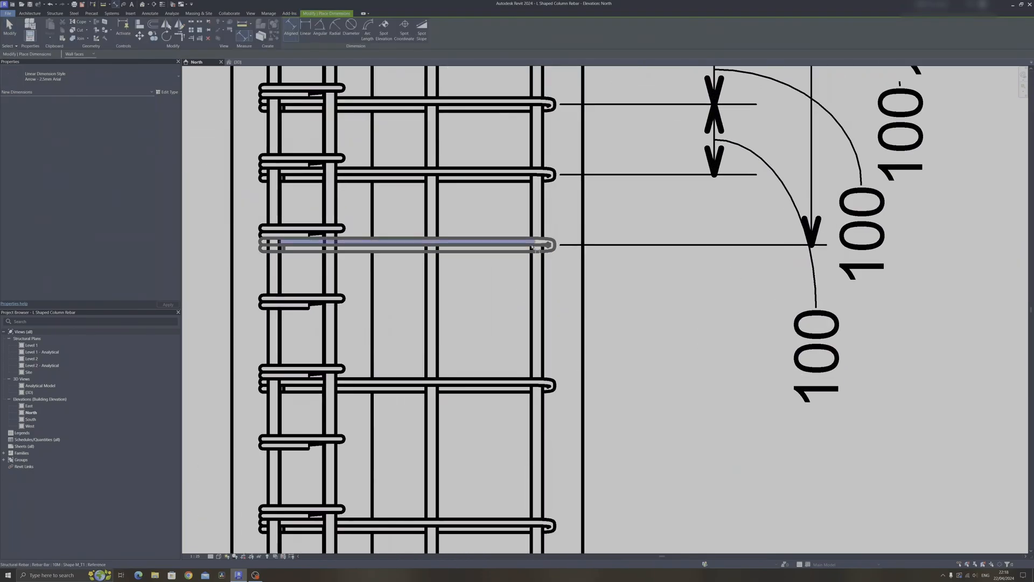
Step: Place an aligned dimension between neighbouring ties where the top zone meets the middle section
{"action": "left_click", "coordinate": [537, 453]}
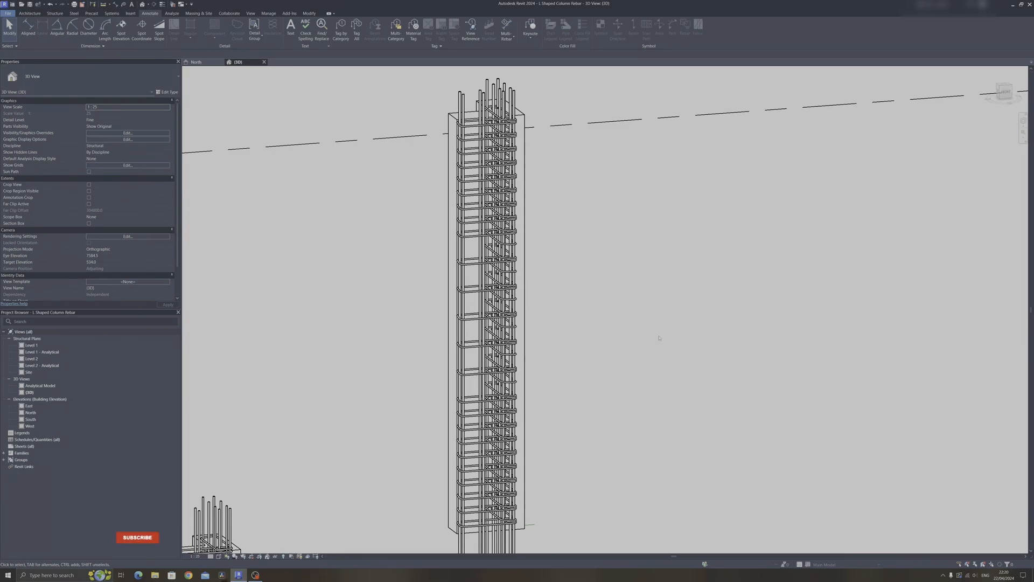
Step: Review the finished column cage with wider middle tie spacing in the {3D} view
{"action": "left_click", "coordinate": [137, 537]}
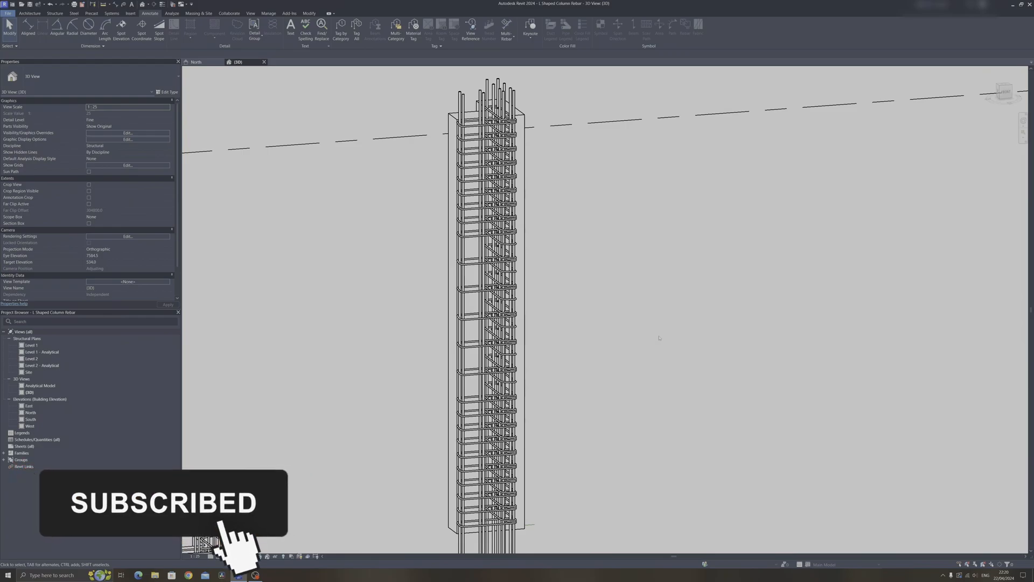